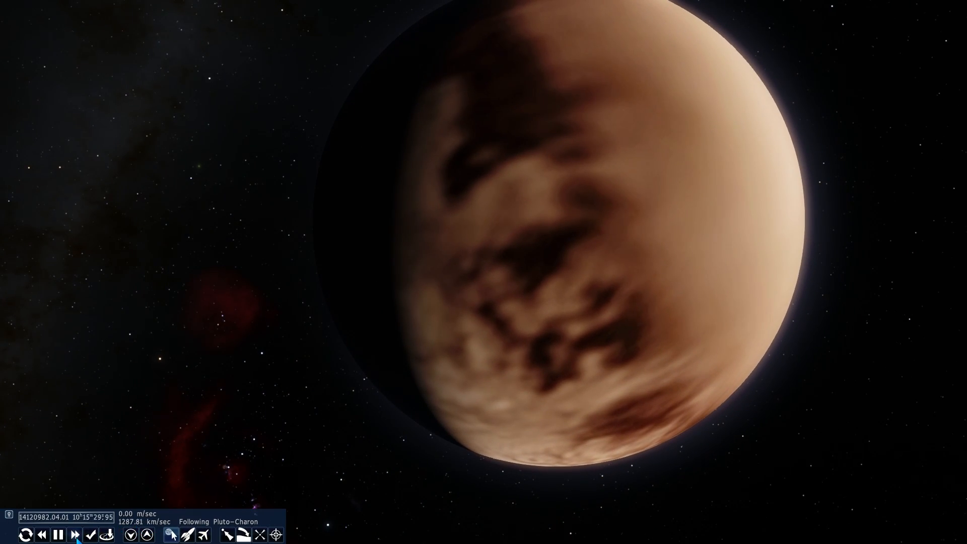
- Search for Orcus, fly to it, and show its info overlay
{"action": "left_click", "coordinate": [75, 535]}
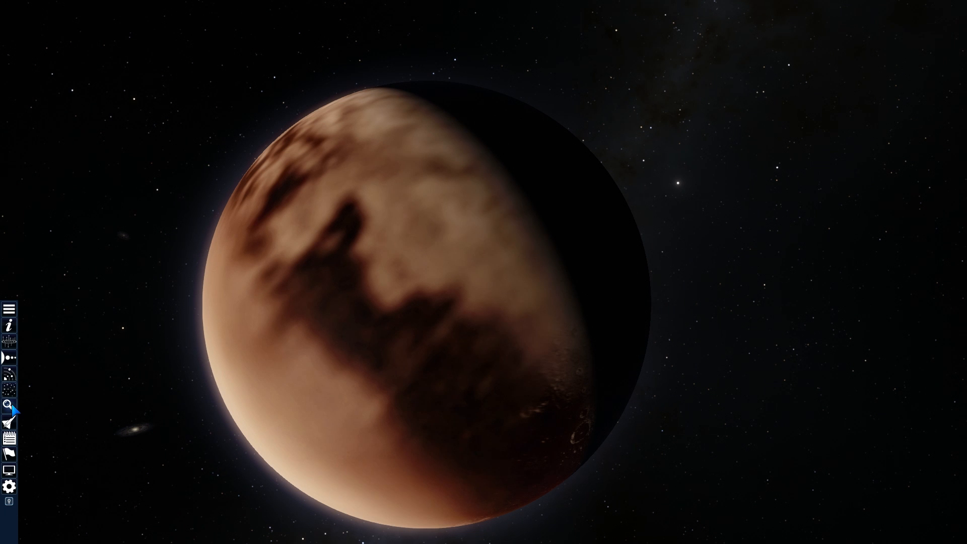
{"action": "left_click", "coordinate": [9, 407]}
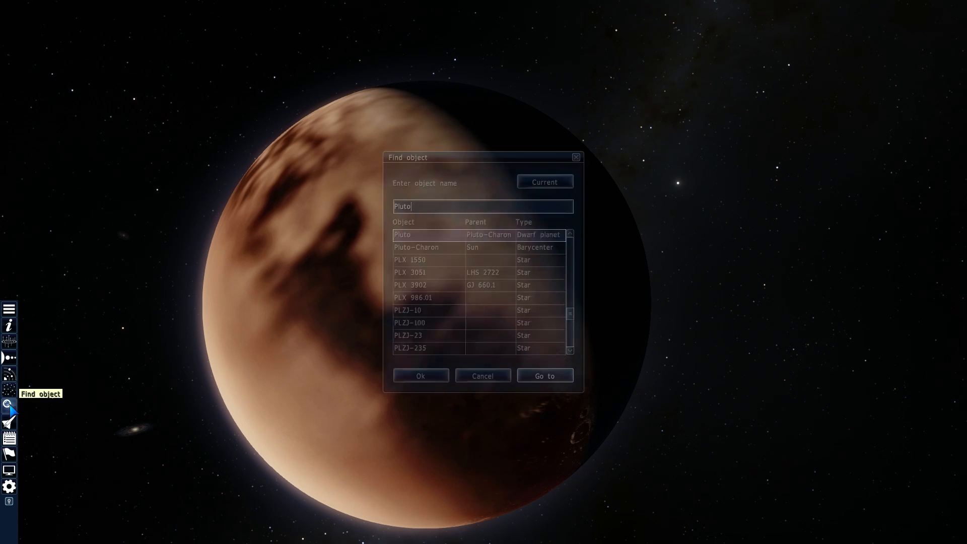
{"action": "type", "text": "orcus"}
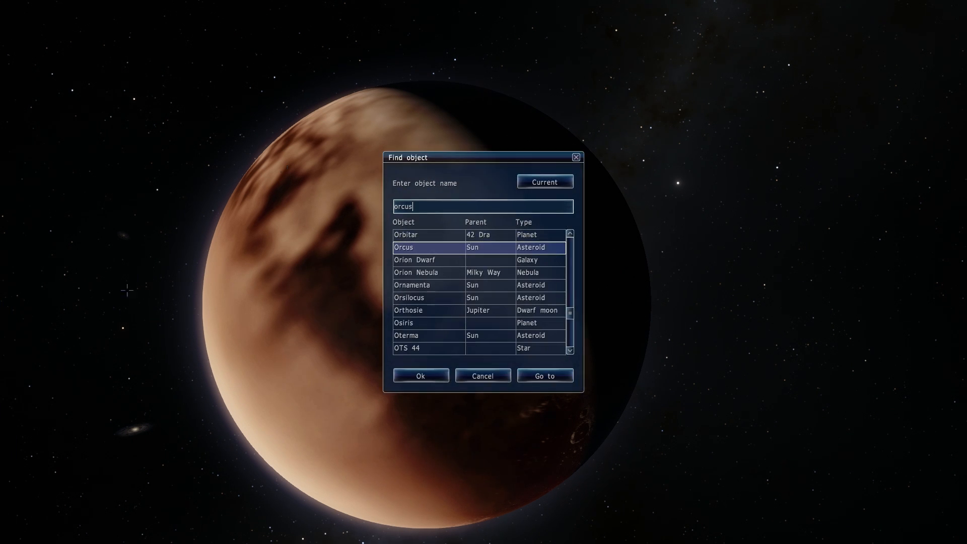
{"action": "left_click", "coordinate": [544, 376]}
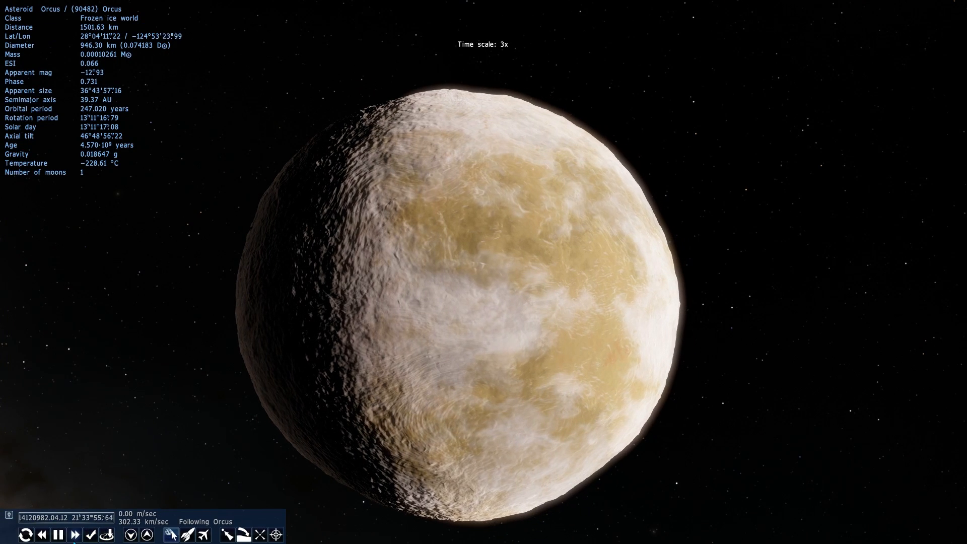
{"action": "left_click", "coordinate": [77, 535]}
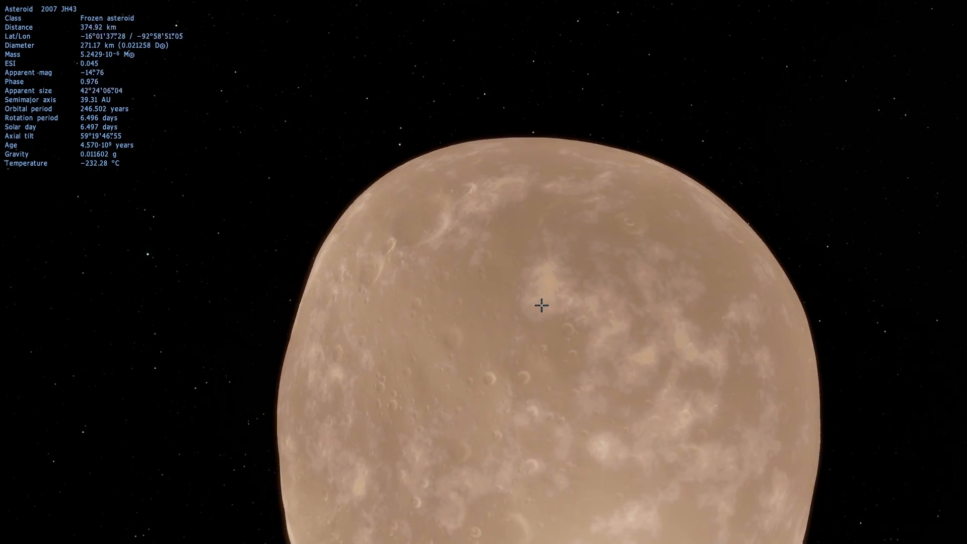
- Visit asteroids 2007 JH43 and 2003 VS2 and read their details
{"action": "scroll", "scroll_direction": "down", "scroll_amount": 3}
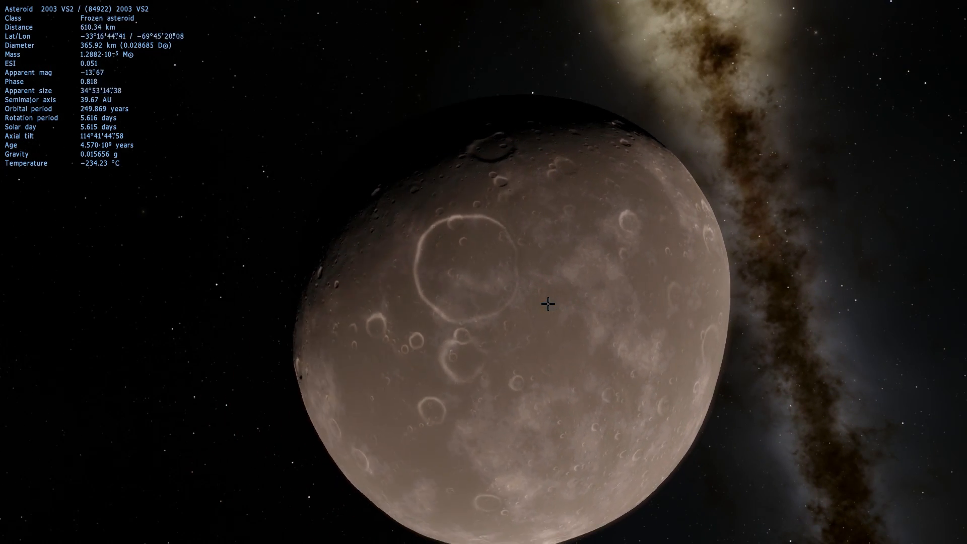
{"action": "scroll", "scroll_direction": "down", "scroll_amount": 3}
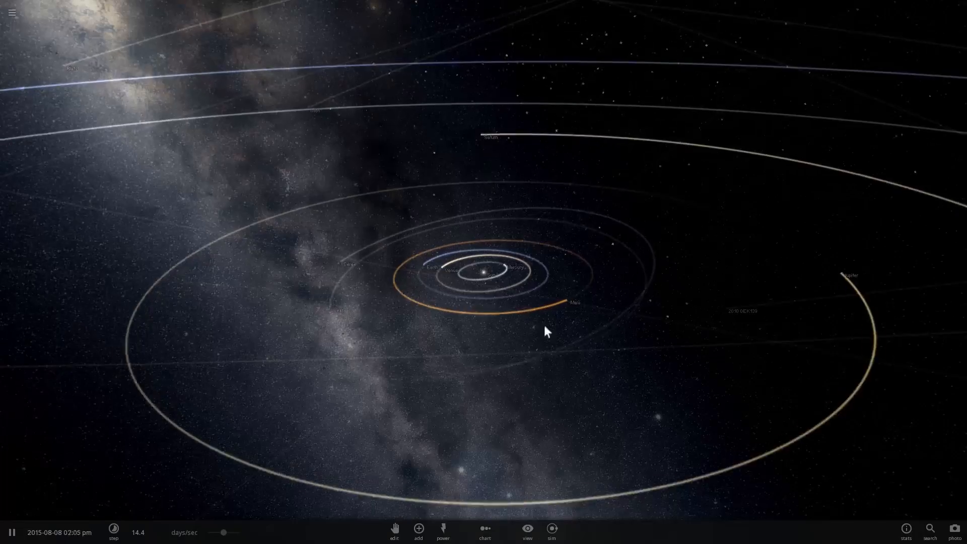
- Zoom out past Neptune's orbit to the Kuiper belt and select Neptune
{"action": "scroll", "scroll_direction": "down", "scroll_amount": 3}
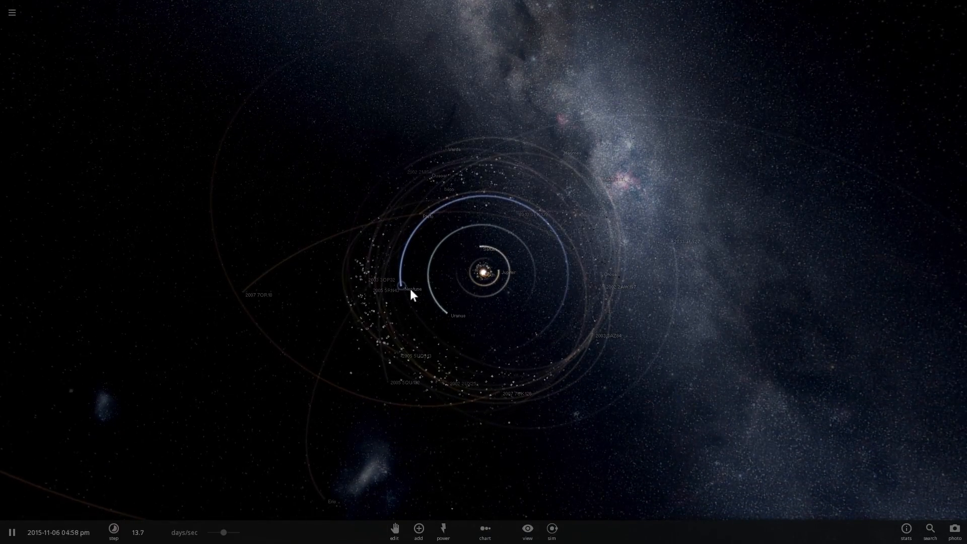
{"action": "left_click", "coordinate": [413, 288]}
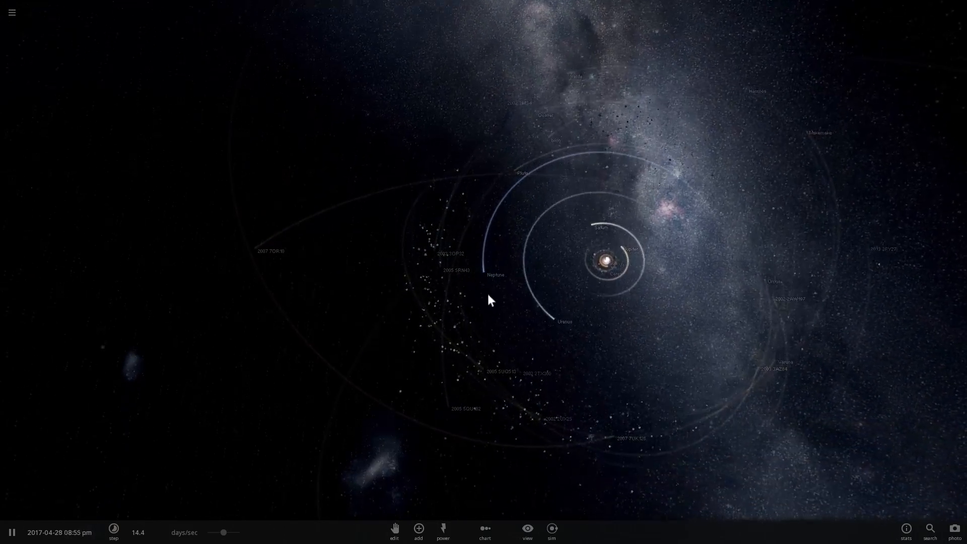
{"action": "left_click", "coordinate": [483, 273]}
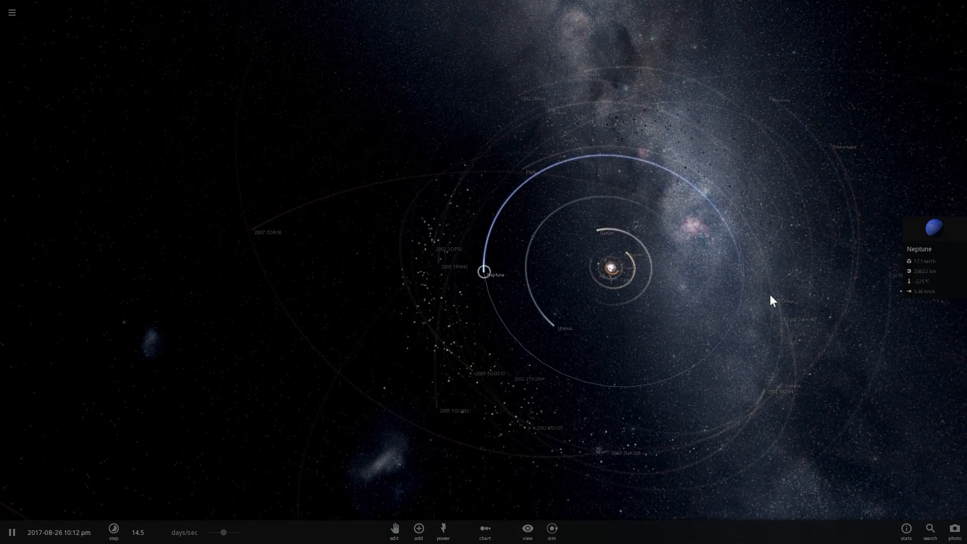
- Select Pluto, speed time to several years per second, and pause around 2881
{"action": "left_click", "coordinate": [776, 297]}
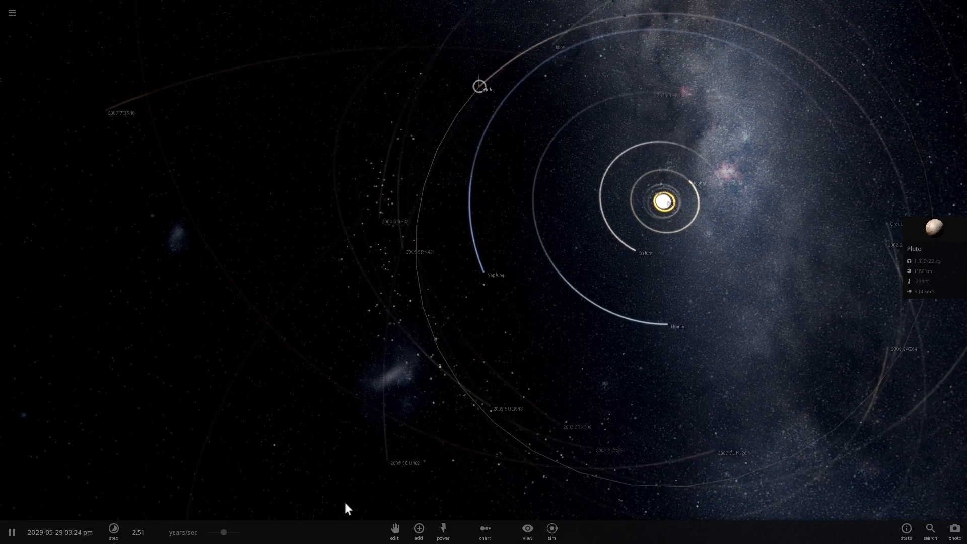
{"action": "left_click_drag", "start_coordinate": [223, 533], "coordinate": [241, 533]}
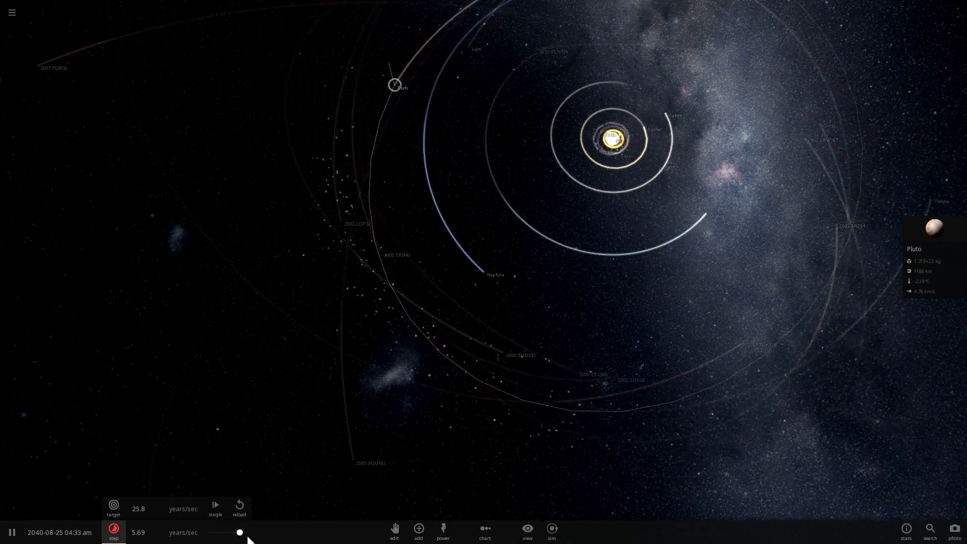
{"action": "left_click", "coordinate": [443, 532]}
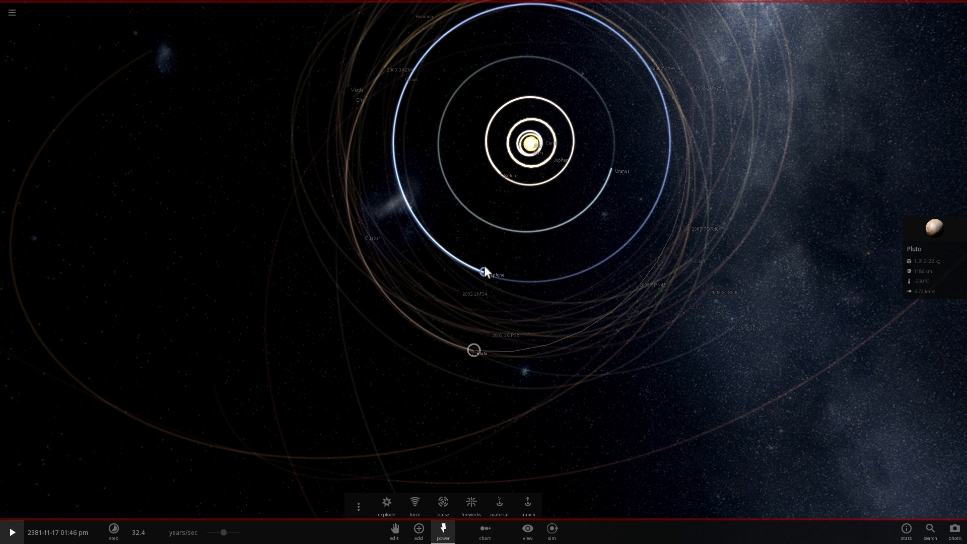
{"action": "left_click", "coordinate": [485, 272]}
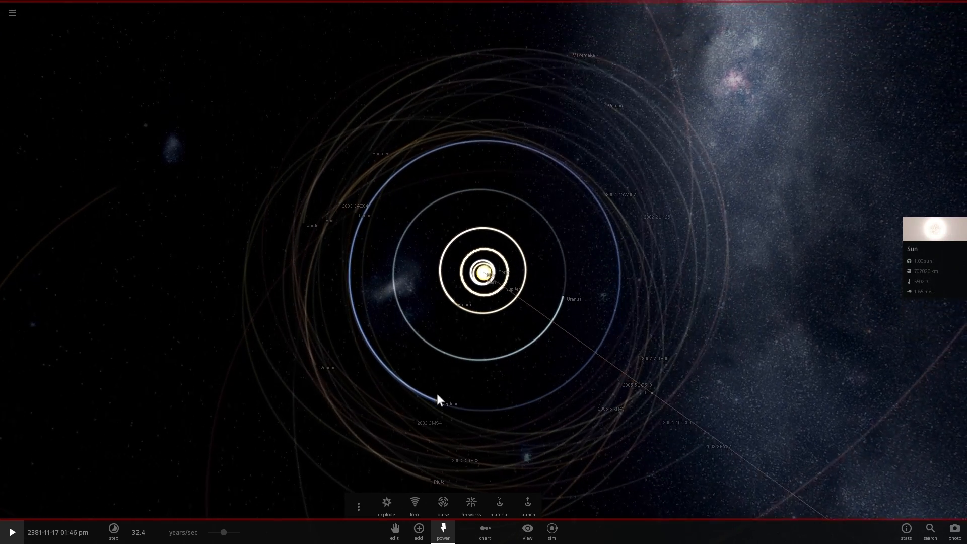
{"action": "left_click", "coordinate": [438, 401]}
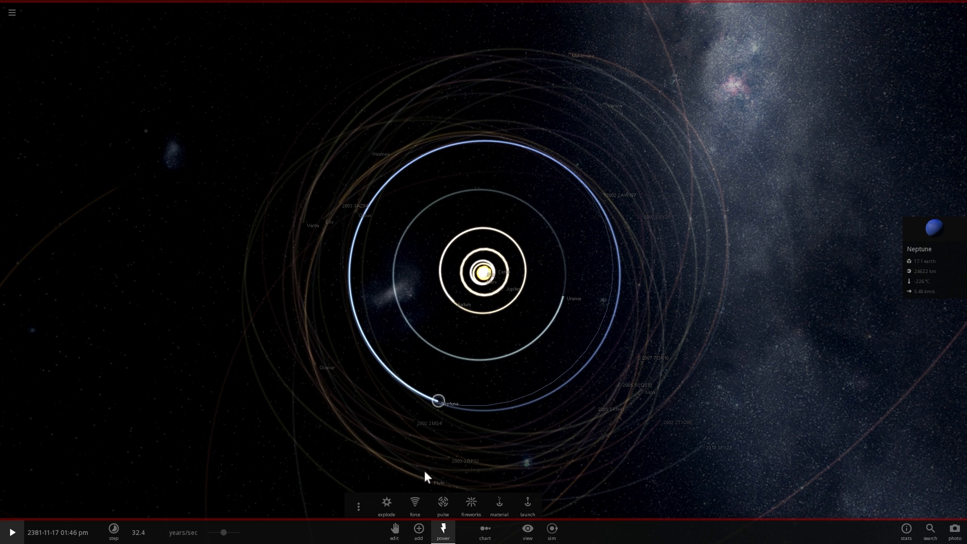
{"action": "mouse_move", "coordinate": [587, 329]}
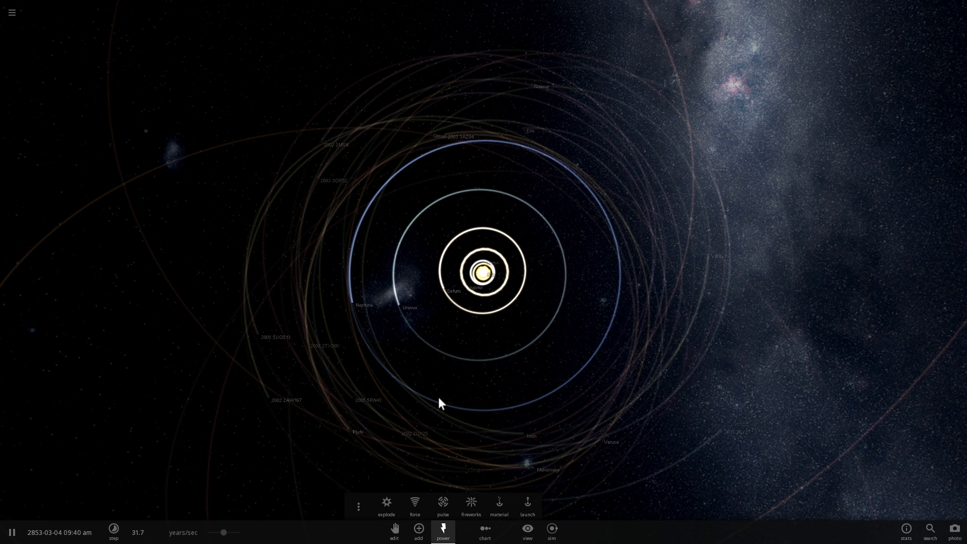
{"action": "left_click", "coordinate": [11, 530]}
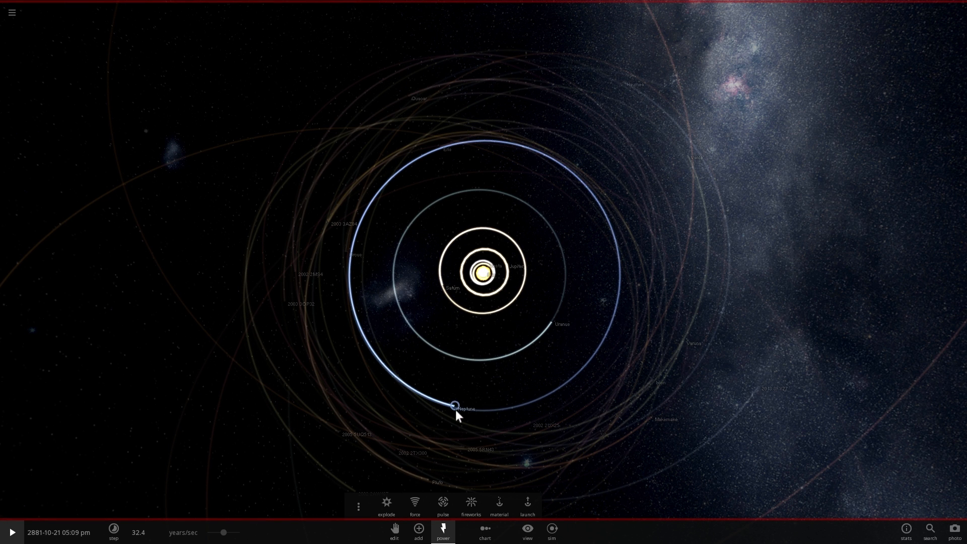
- Run the simulation to year 3447, pause it, and select Ixion
{"action": "left_click", "coordinate": [428, 481]}
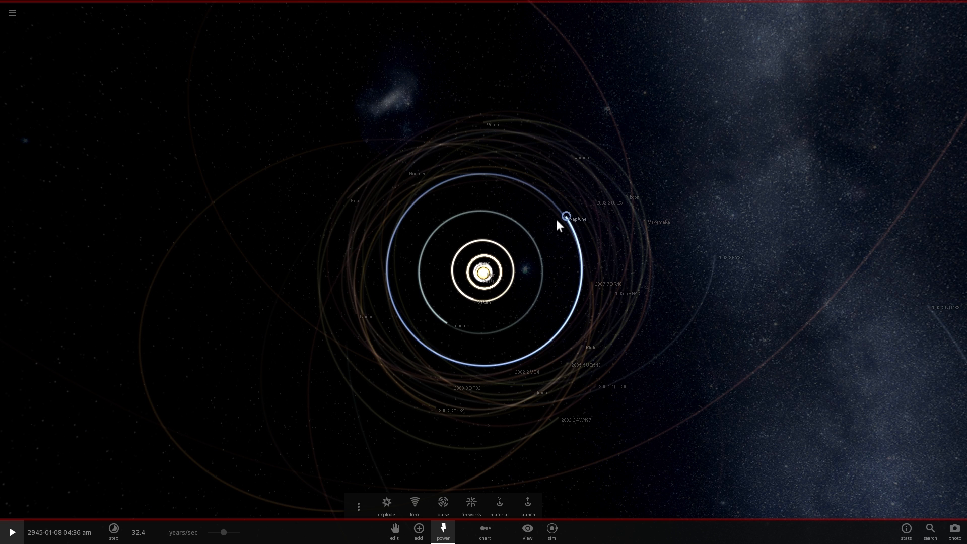
{"action": "left_click", "coordinate": [11, 533]}
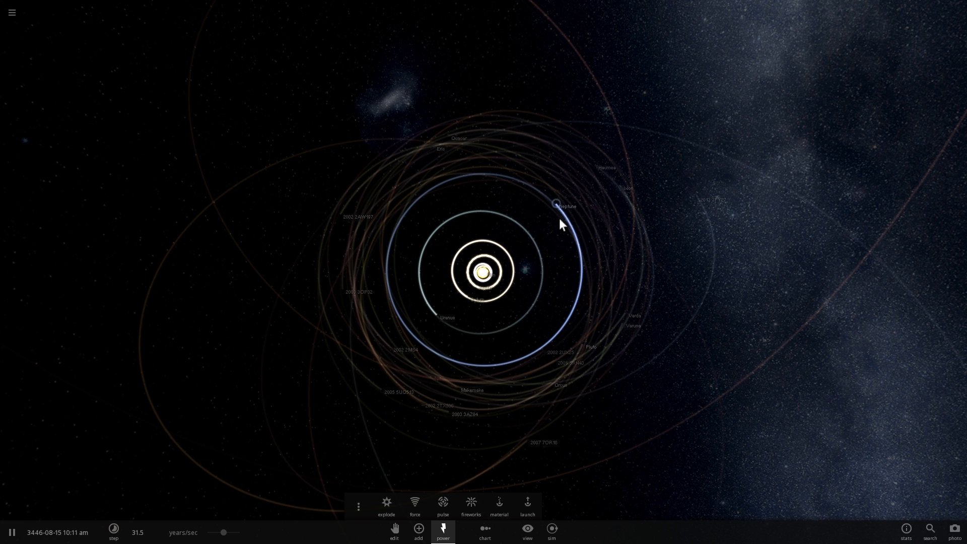
{"action": "left_click", "coordinate": [554, 202]}
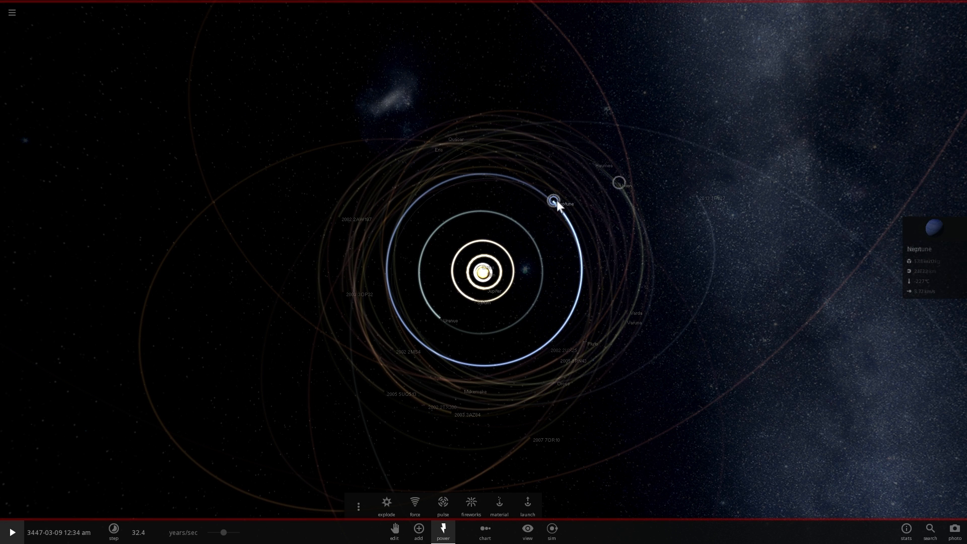
{"action": "left_click", "coordinate": [621, 182]}
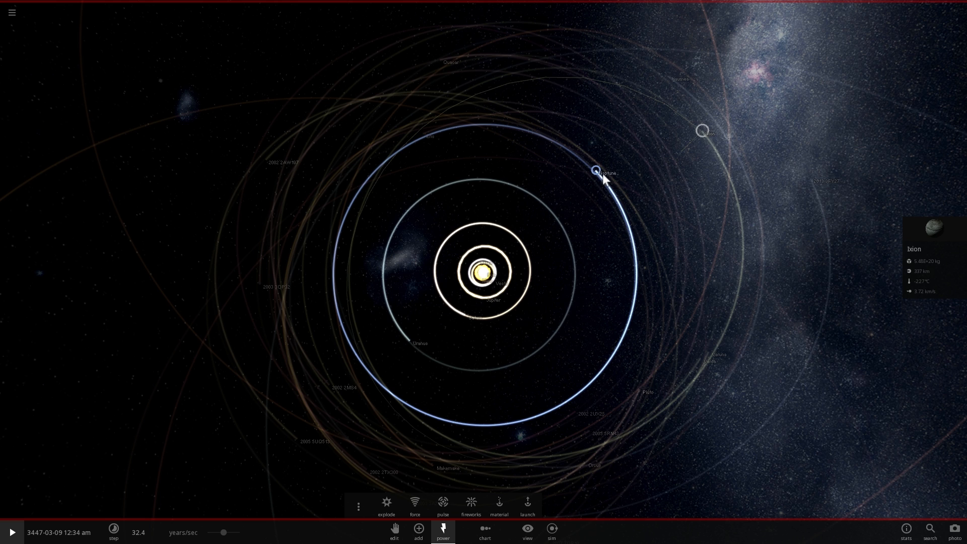
- Select Neptune again so its details replace Ixion's
{"action": "left_click", "coordinate": [596, 170]}
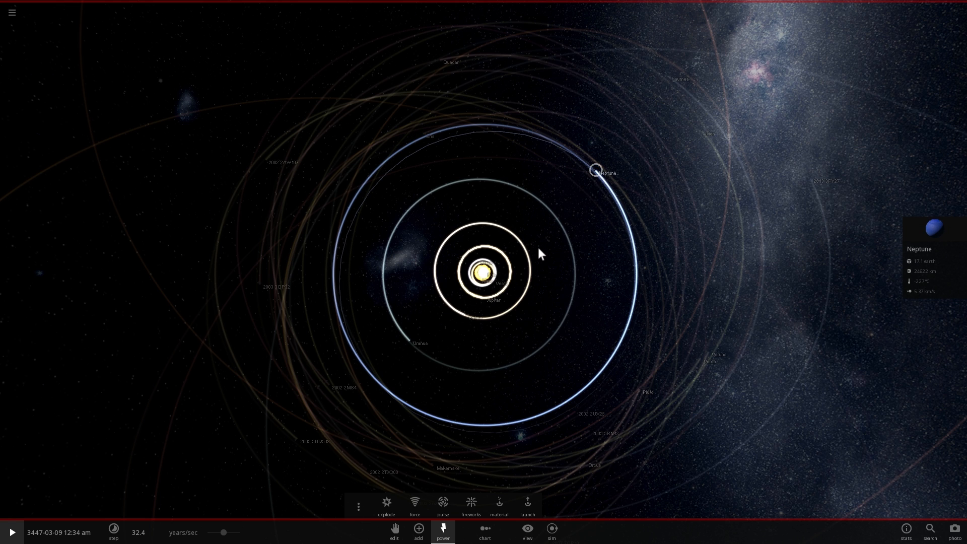
{"action": "mouse_move", "coordinate": [597, 169]}
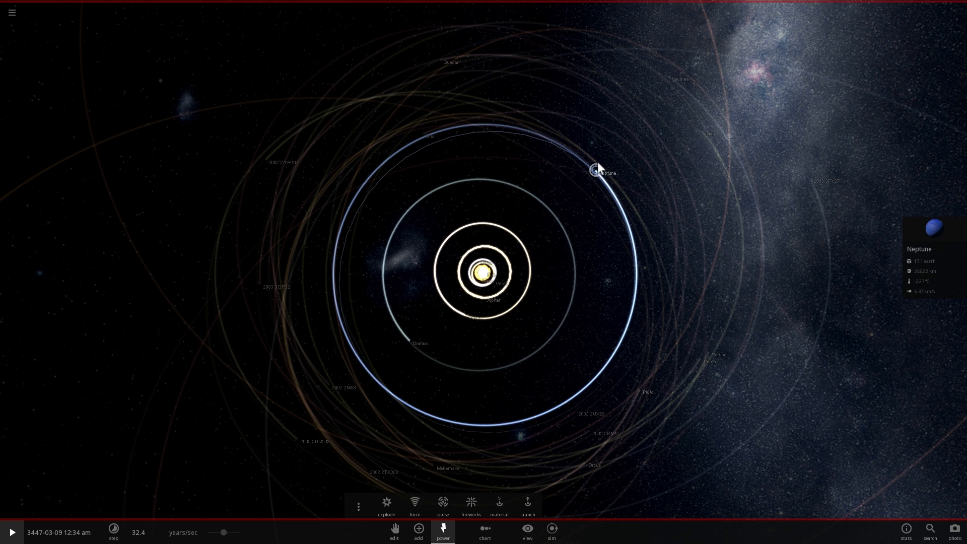
{"action": "mouse_move", "coordinate": [639, 370]}
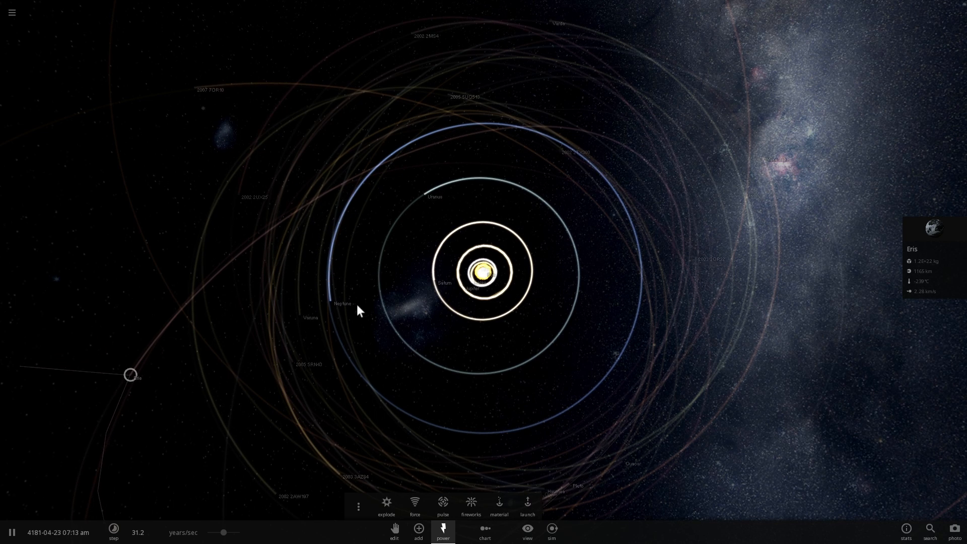
- Pause in year 4241 with Neptune at the lower right of its orbit
{"action": "left_click", "coordinate": [335, 321]}
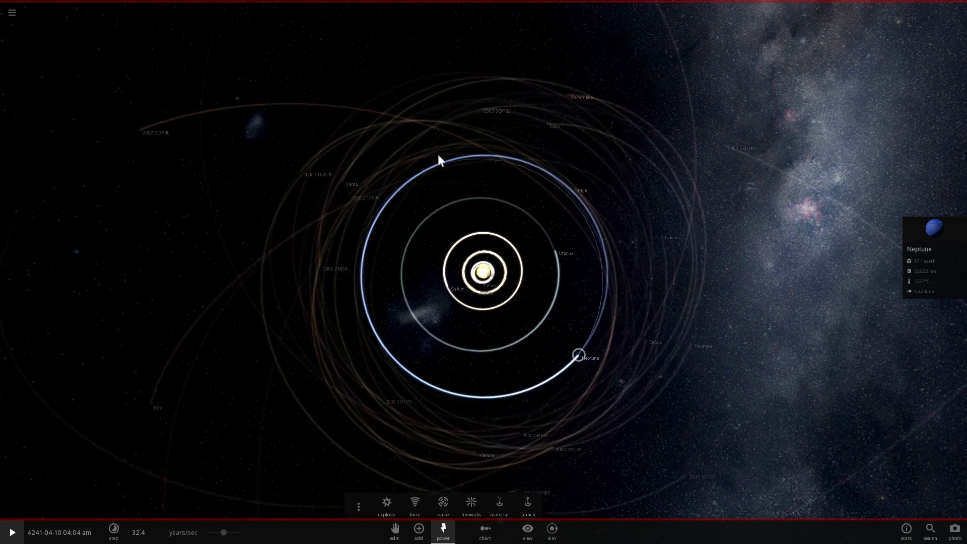
- Load the Solar System simulation and bring up its View display options
{"action": "left_click", "coordinate": [11, 12]}
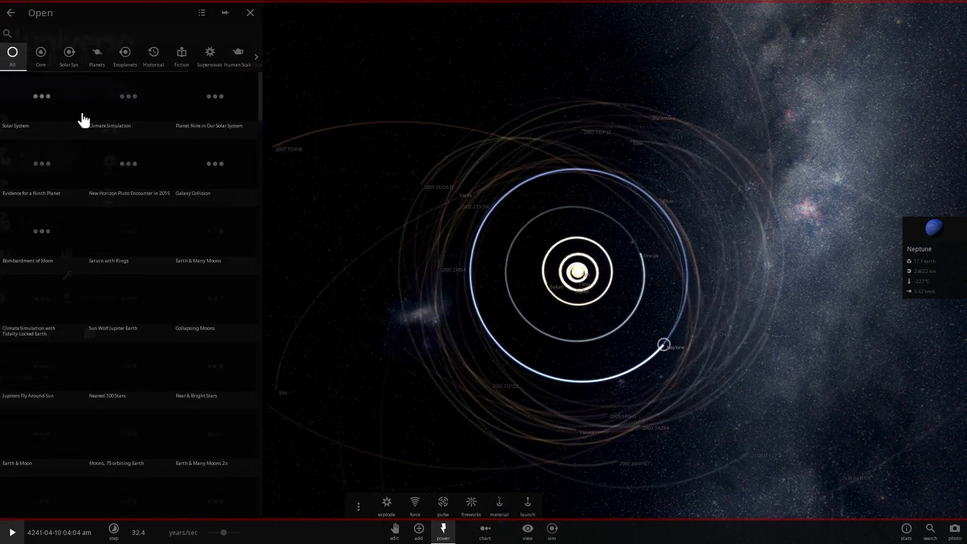
{"action": "left_click", "coordinate": [69, 54]}
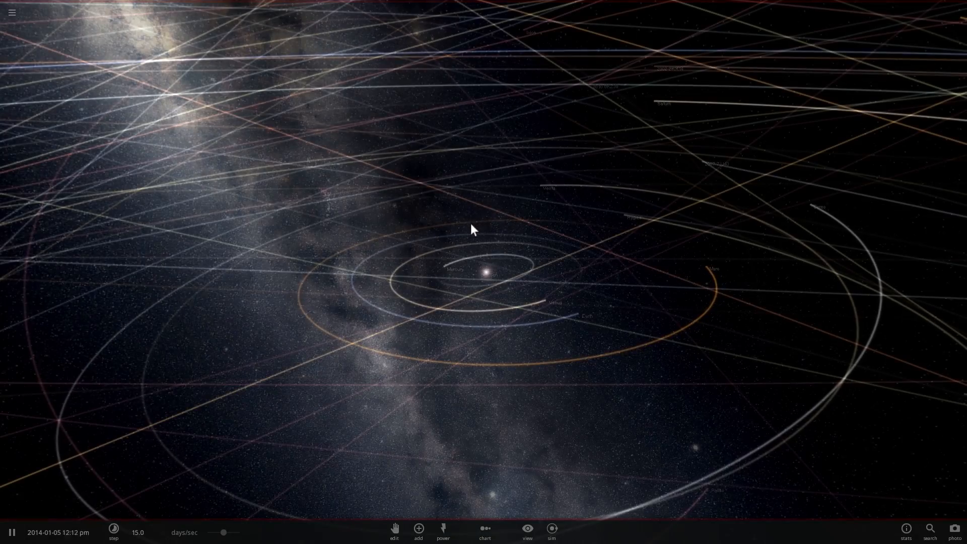
{"action": "left_click", "coordinate": [526, 528]}
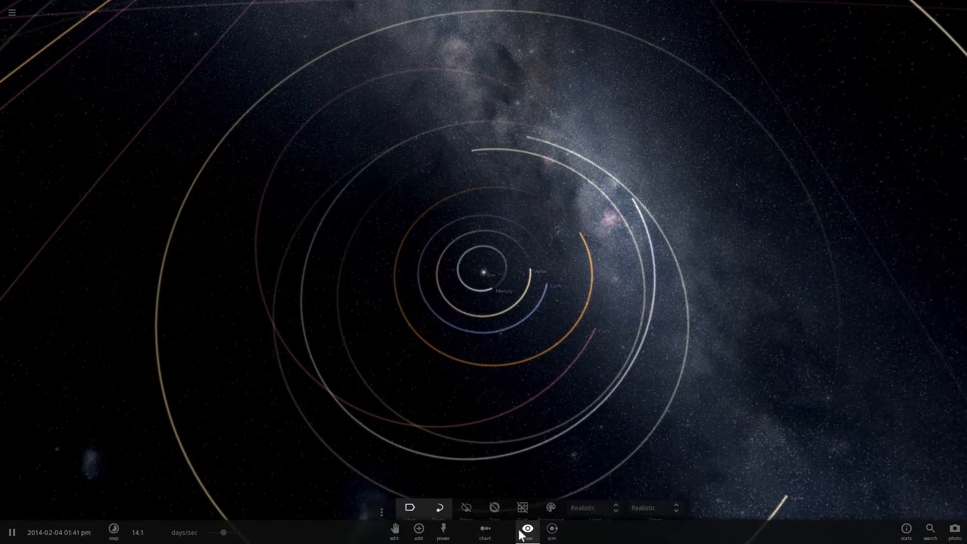